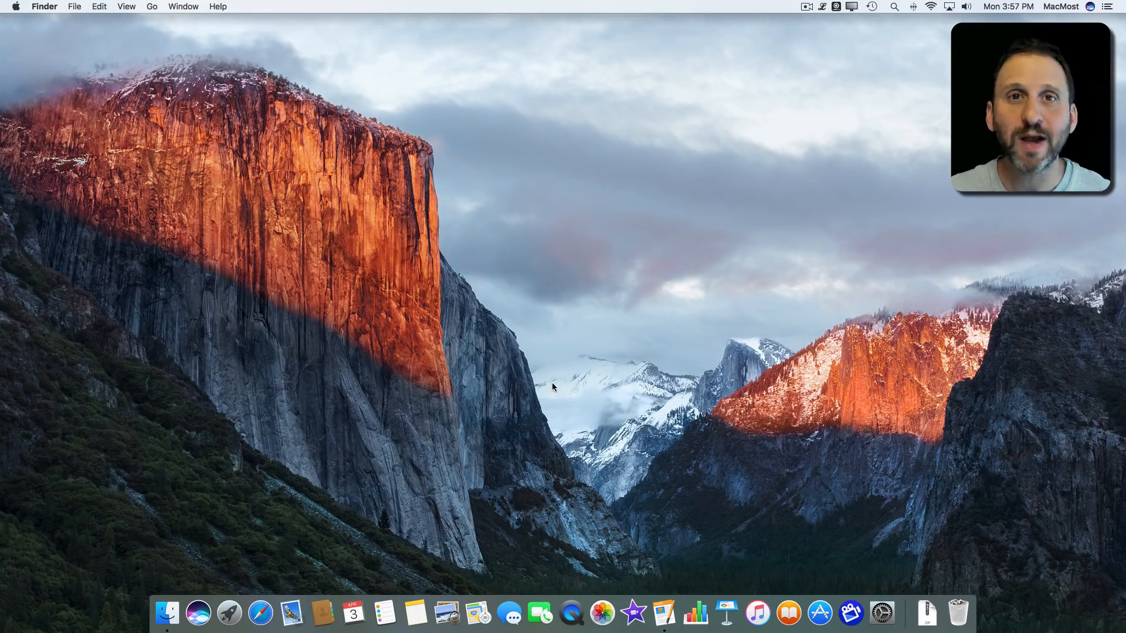
mouse_move(295, 380)
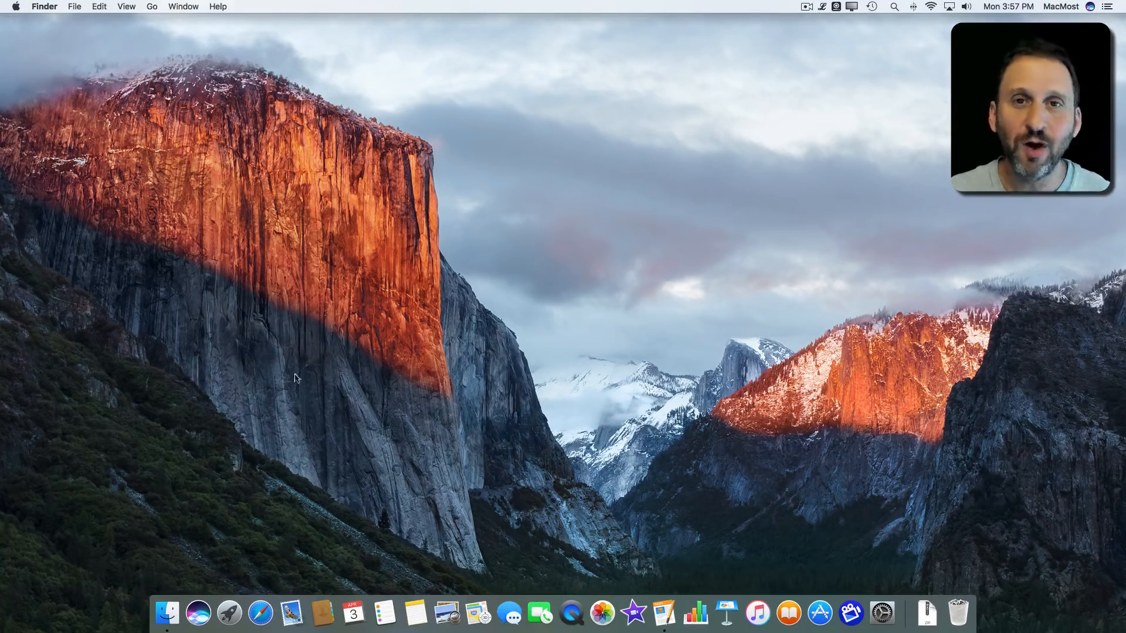
mouse_move(472, 406)
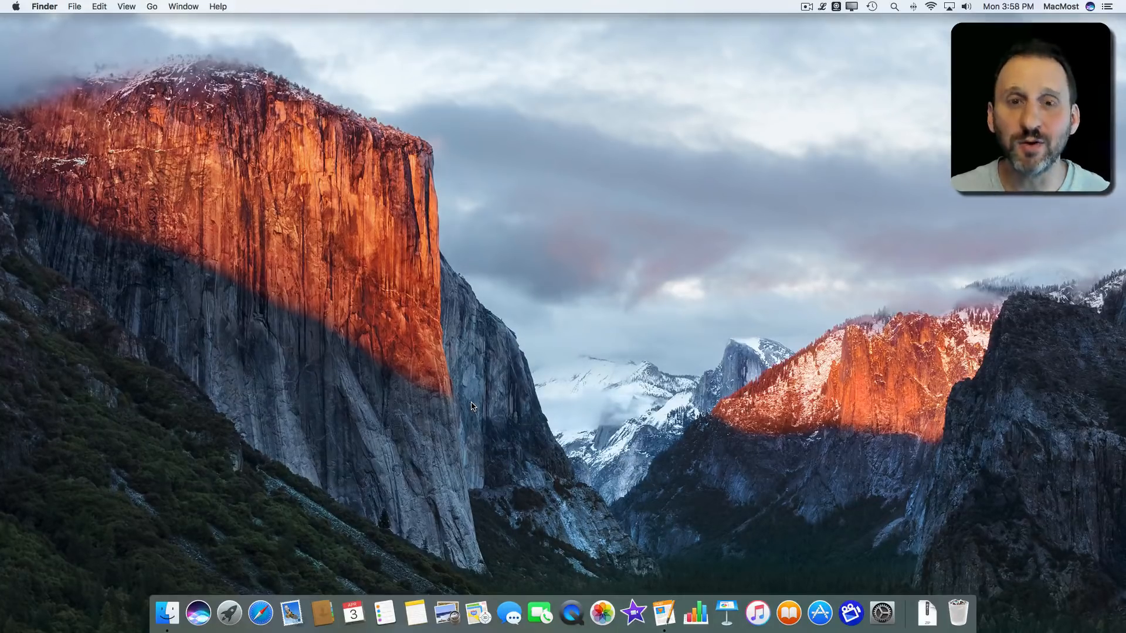
mouse_move(199, 621)
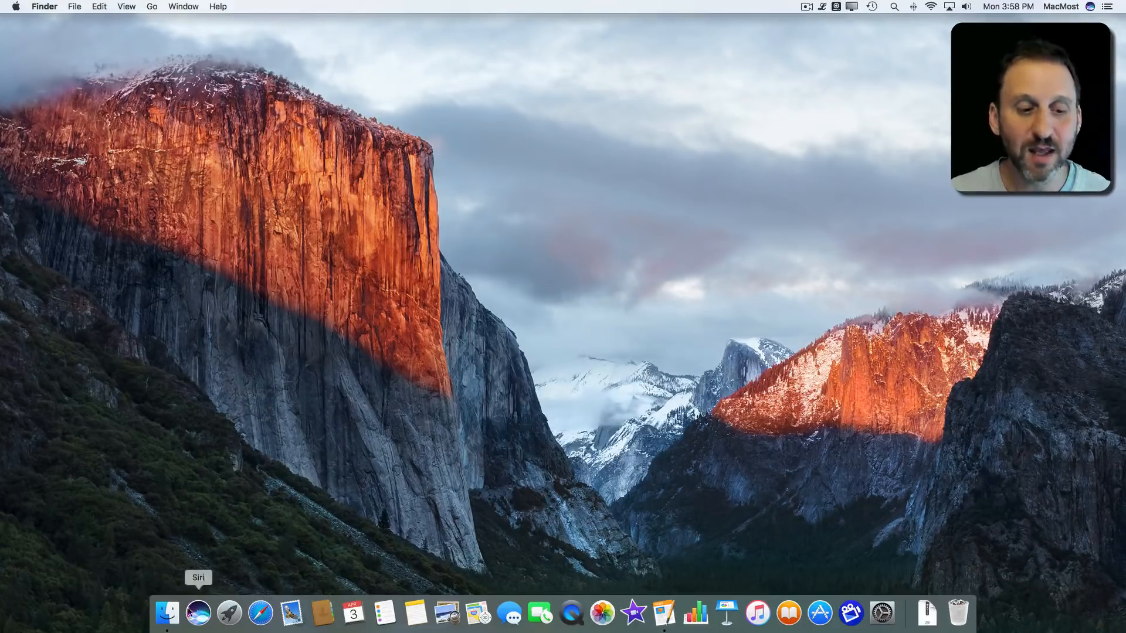
mouse_move(1008, 578)
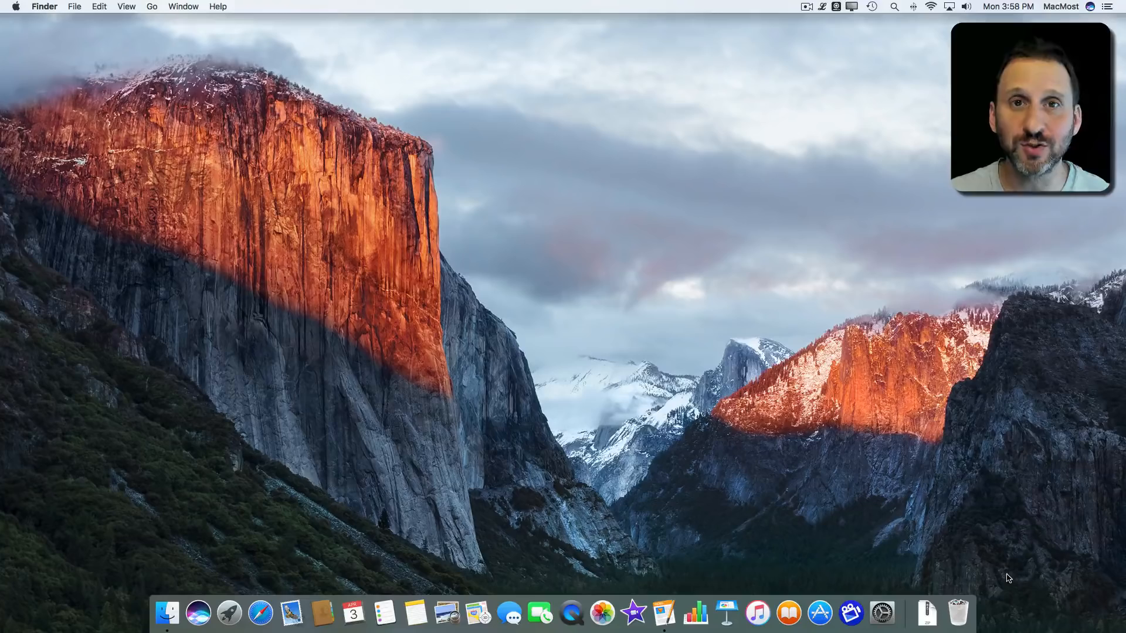
mouse_move(737, 516)
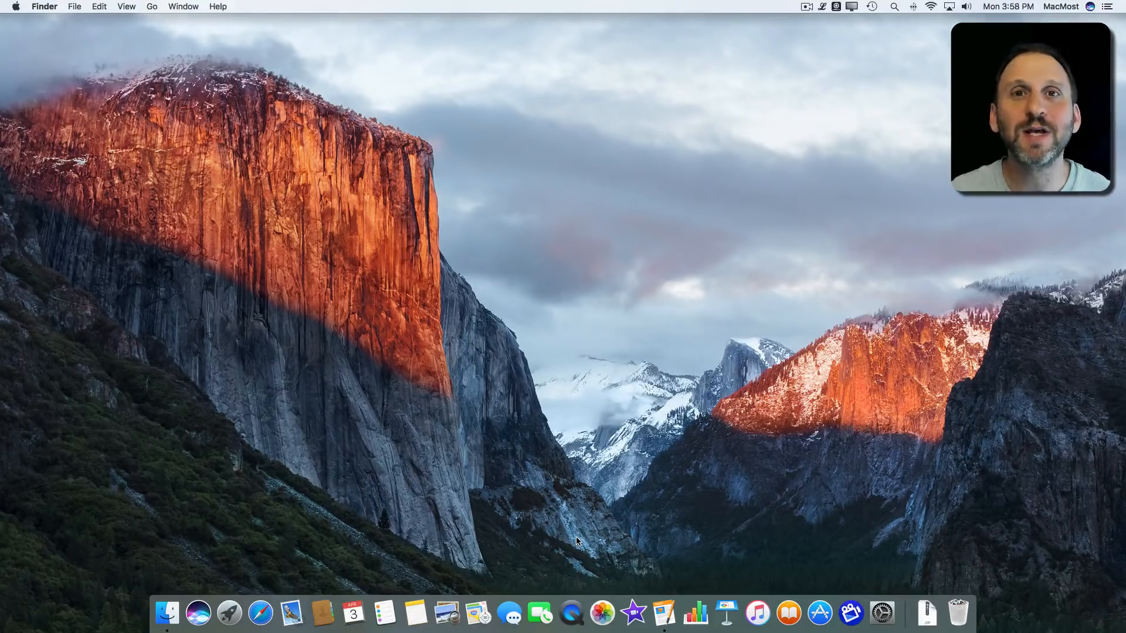
mouse_move(336, 534)
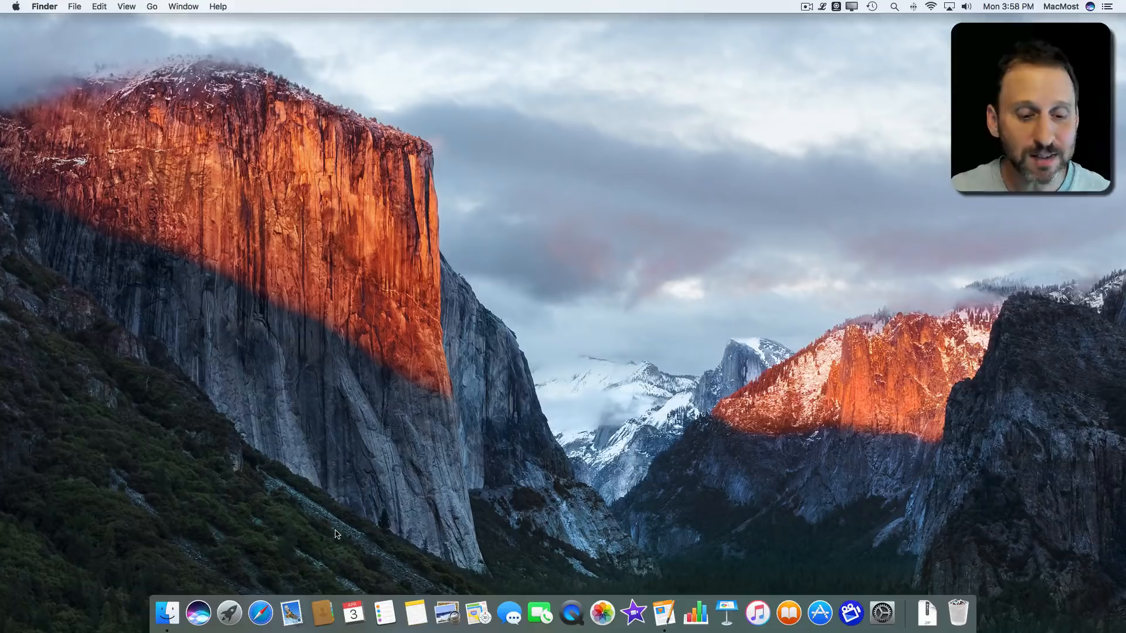
mouse_move(758, 616)
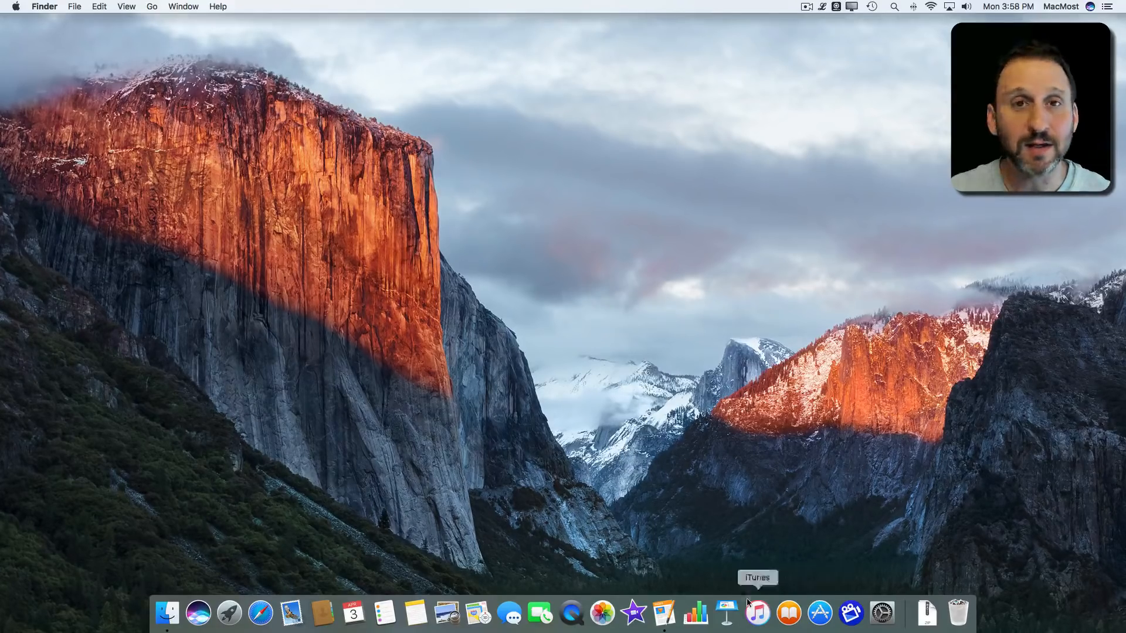
mouse_move(629, 236)
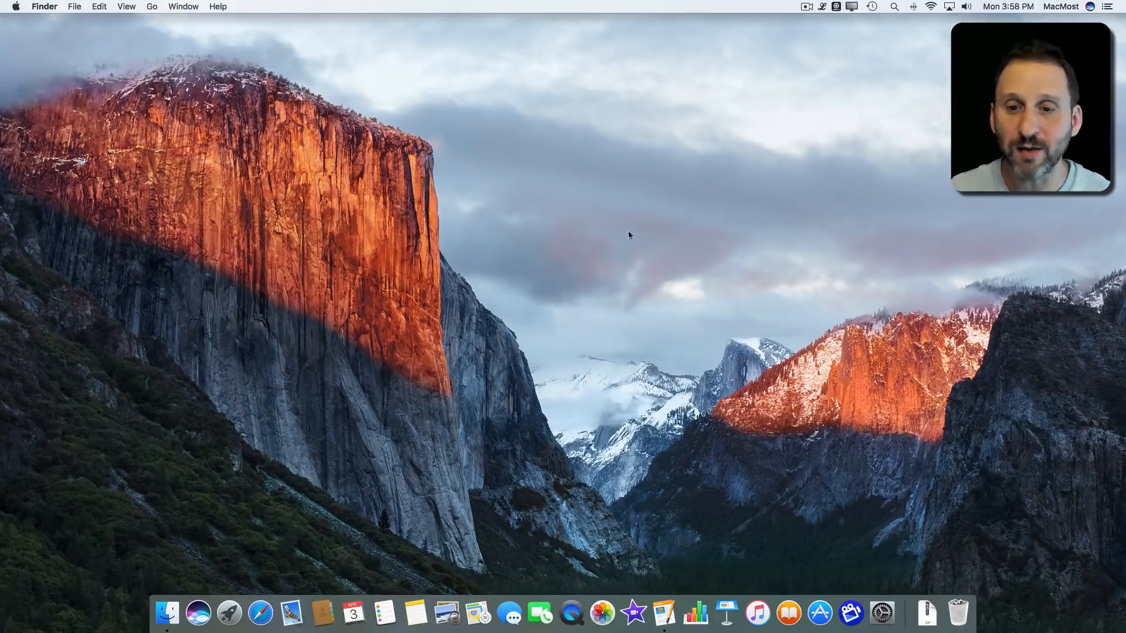
mouse_move(543, 111)
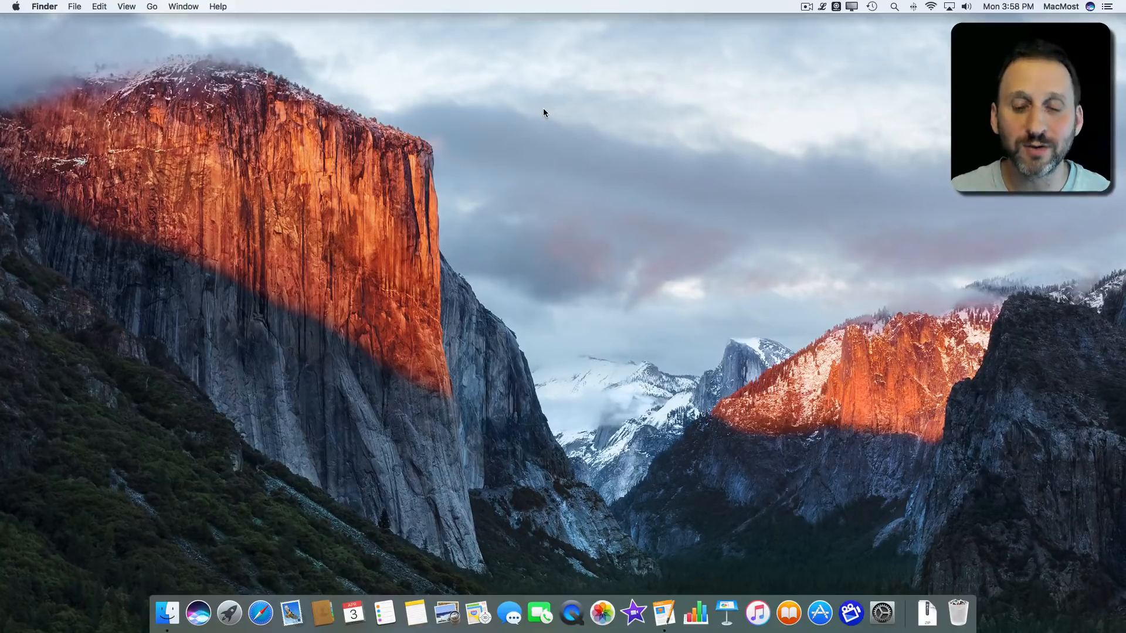
Launch Pages from the Dock to get a blank Untitled 2 document
left_click(663, 614)
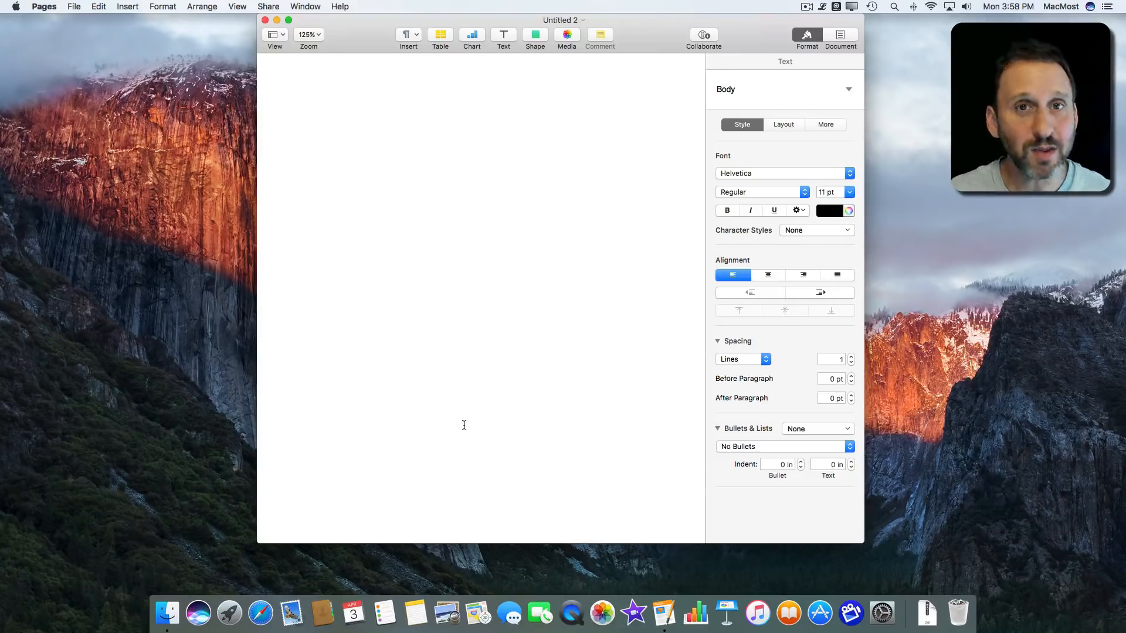
mouse_move(664, 614)
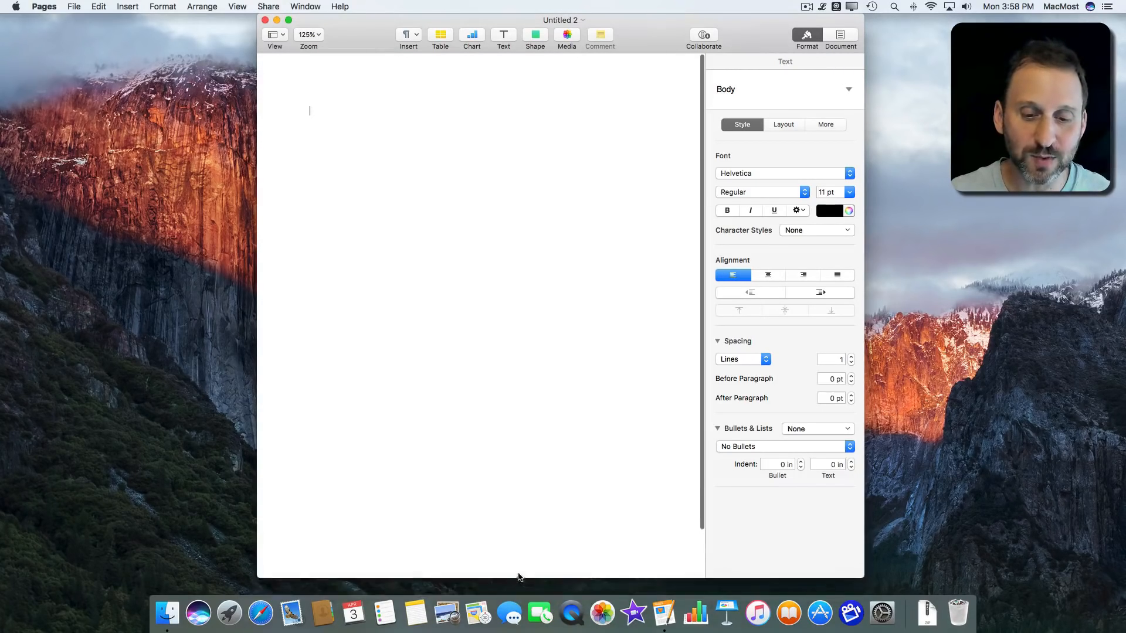
mouse_move(522, 608)
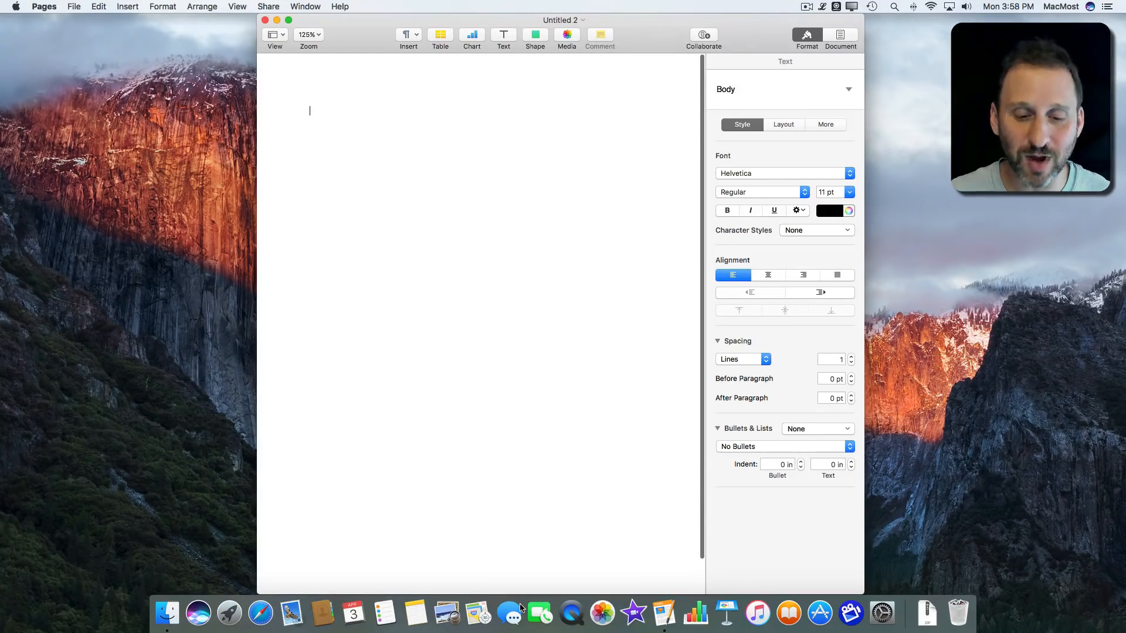
mouse_move(272, 84)
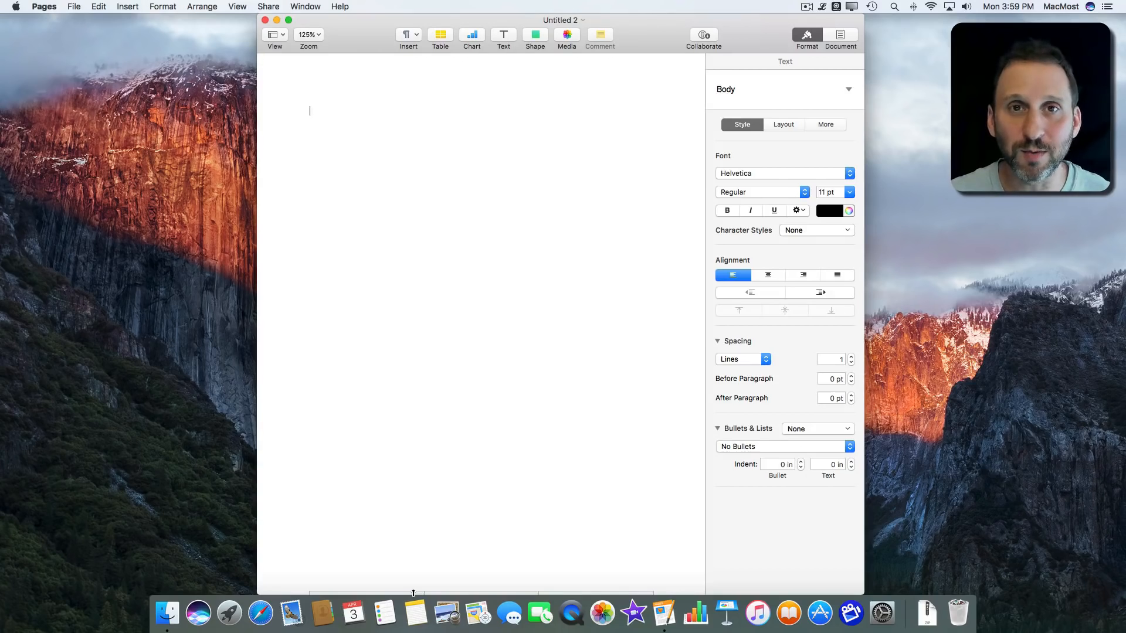
mouse_move(292, 615)
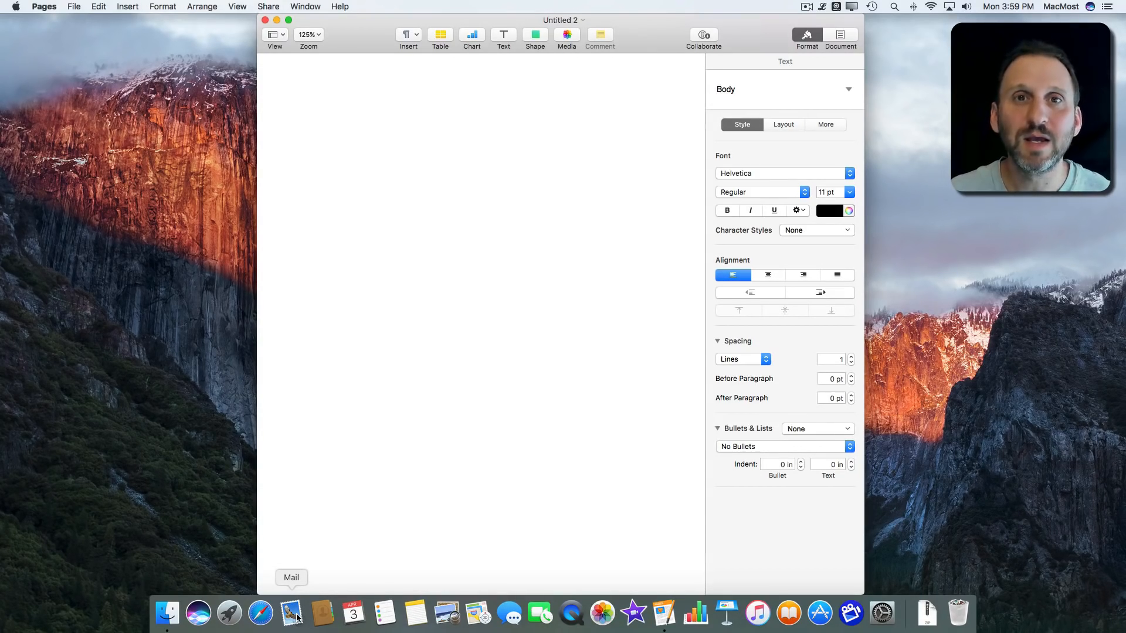
Turn on 'Automatically hide and show the Dock' in System Preferences, then close the Dock pane
left_click(19, 6)
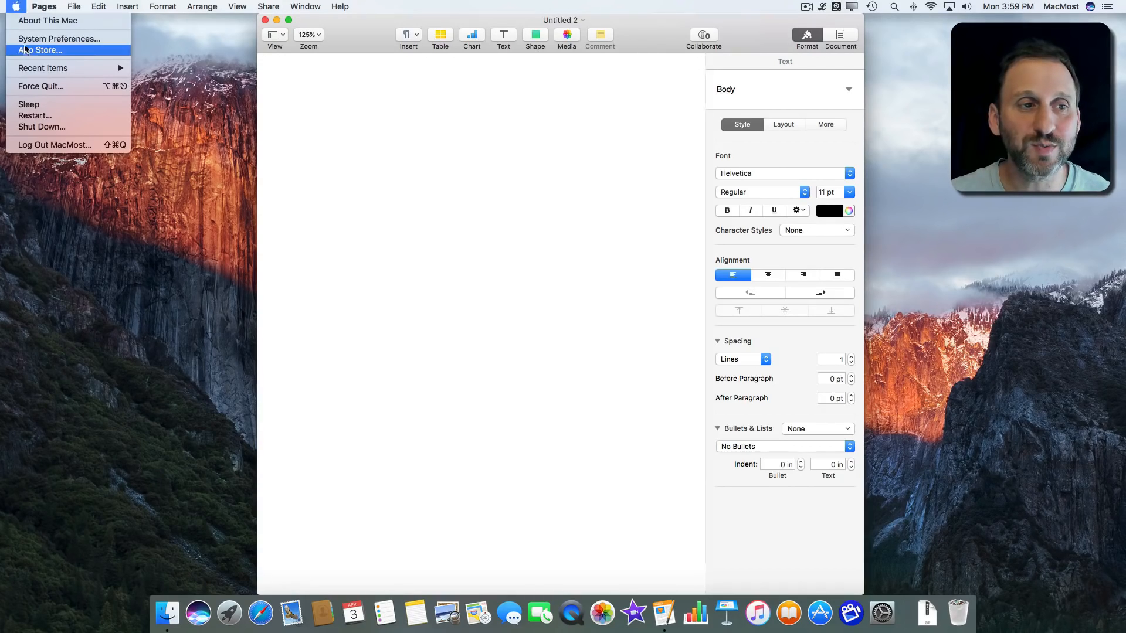
left_click(48, 38)
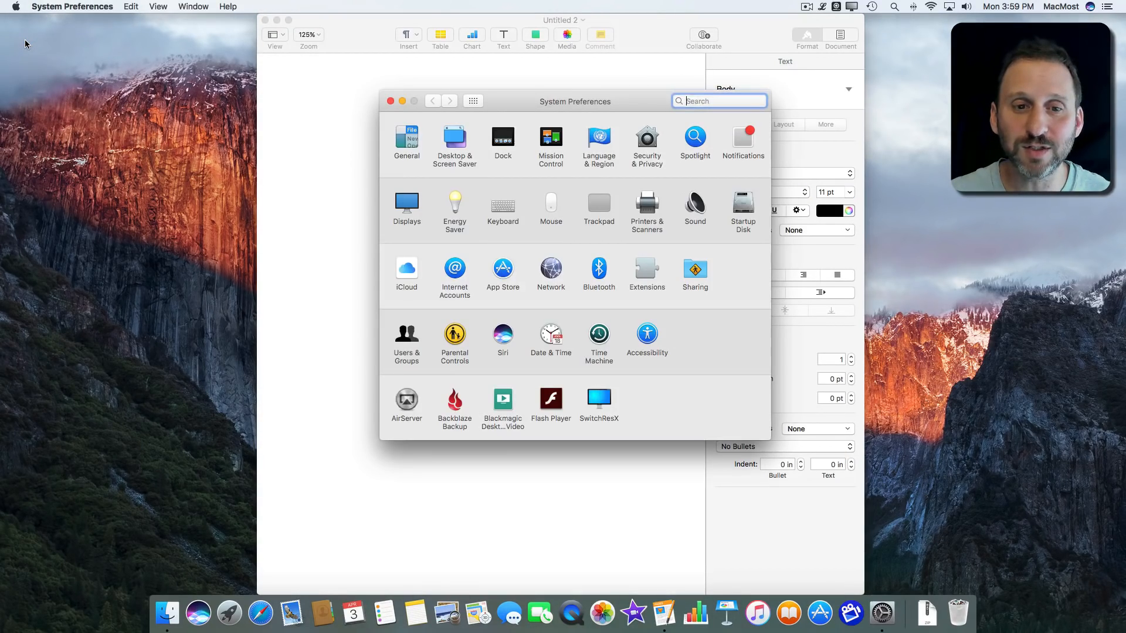
mouse_move(460, 201)
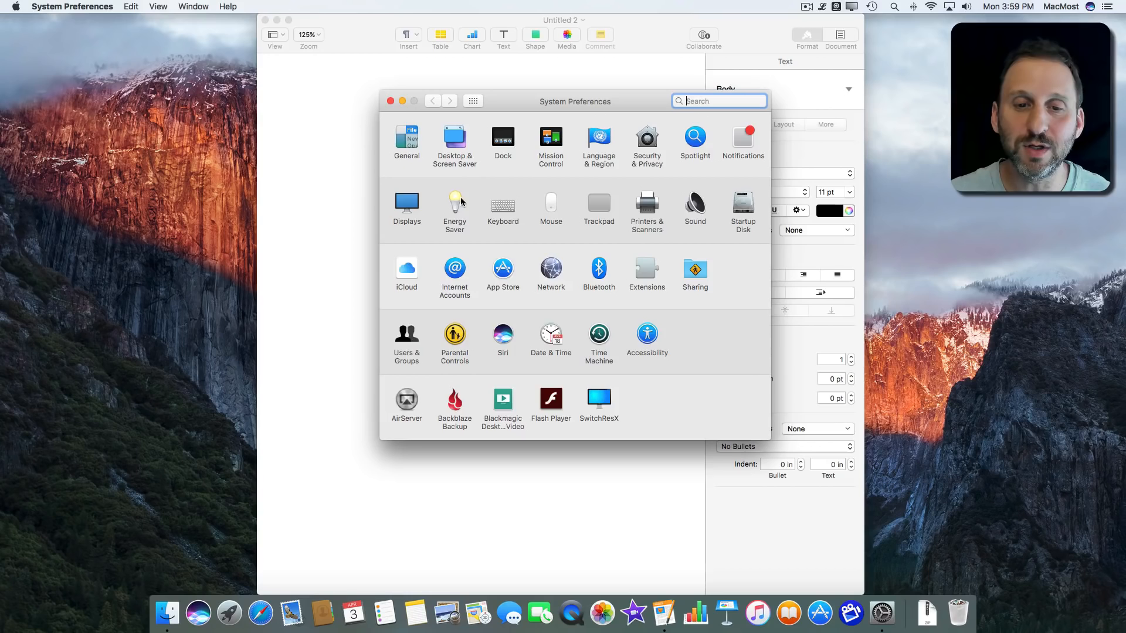
left_click(502, 137)
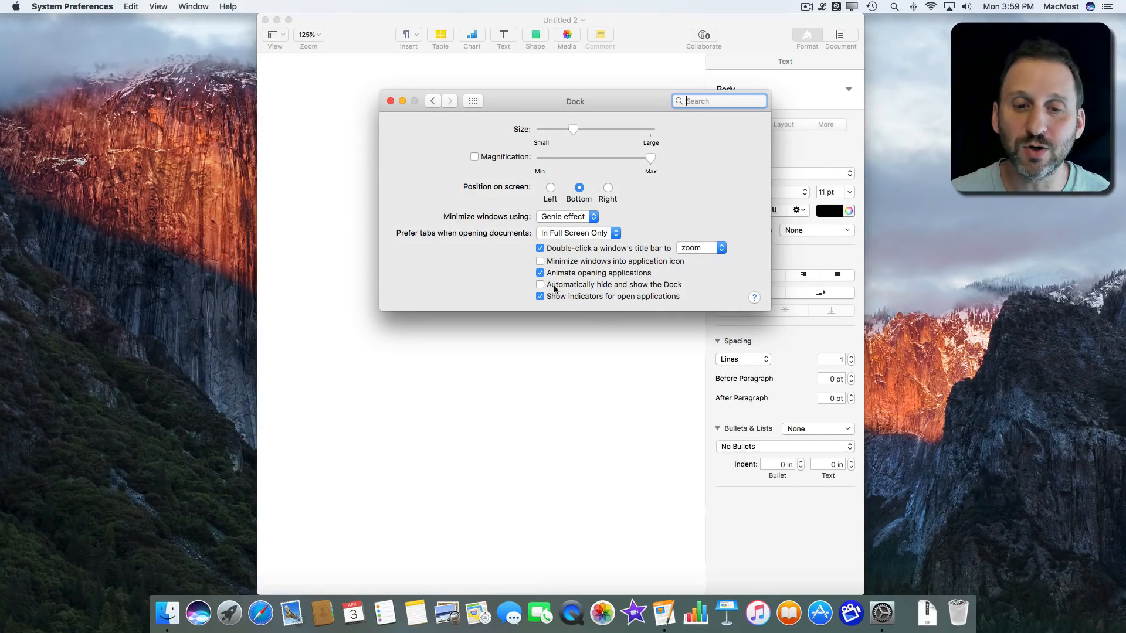
left_click(540, 285)
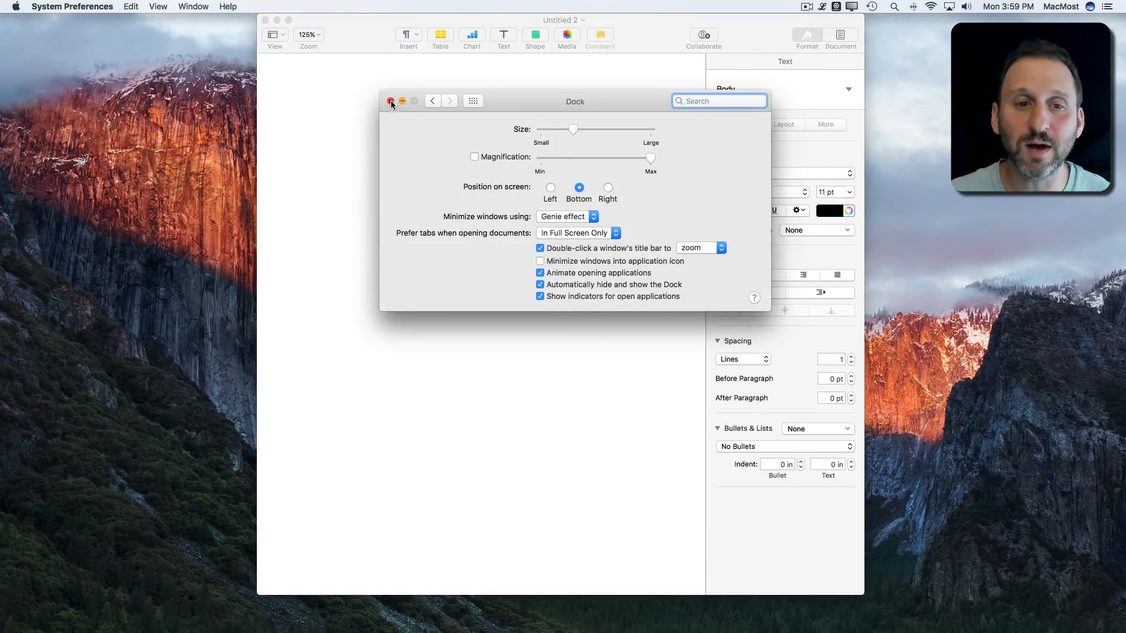
left_click(391, 100)
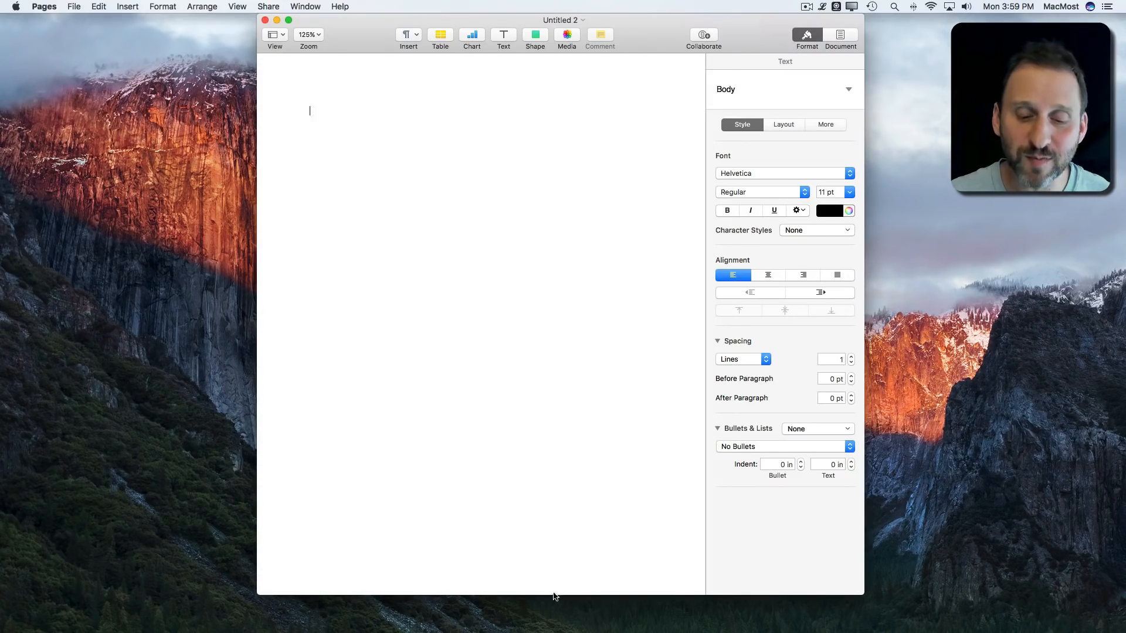
mouse_move(539, 614)
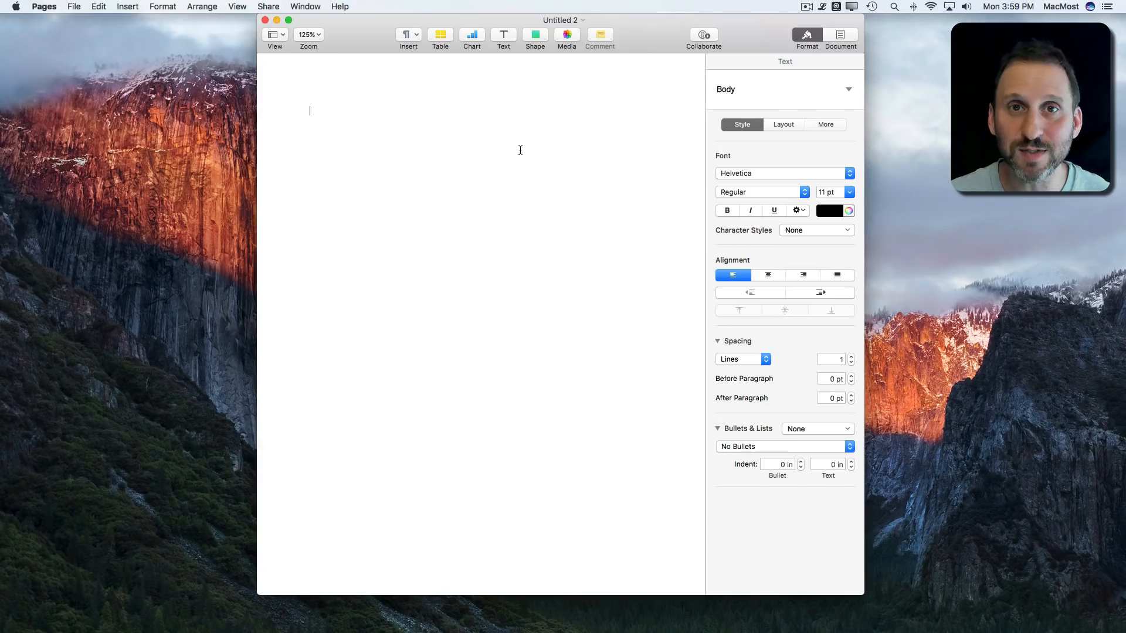
mouse_move(539, 614)
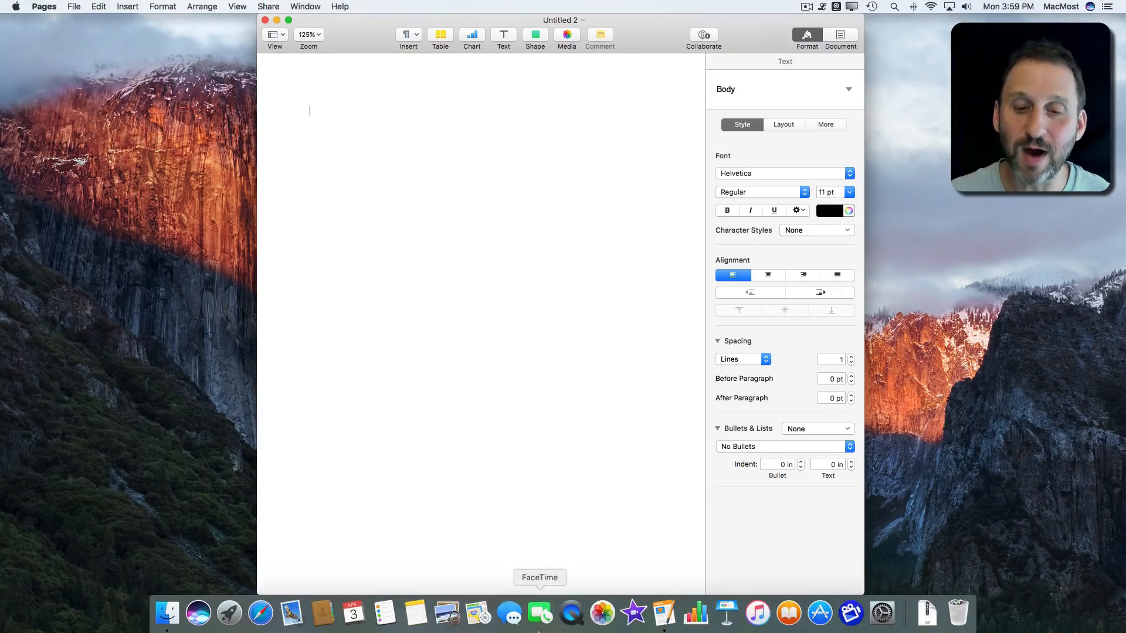
mouse_move(726, 614)
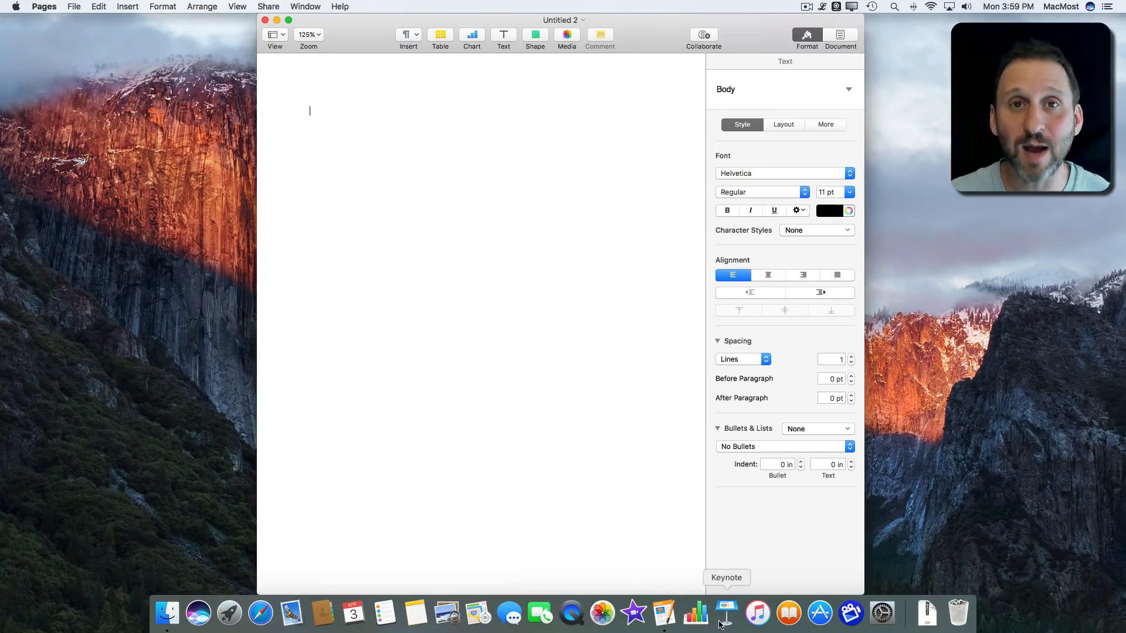
mouse_move(546, 587)
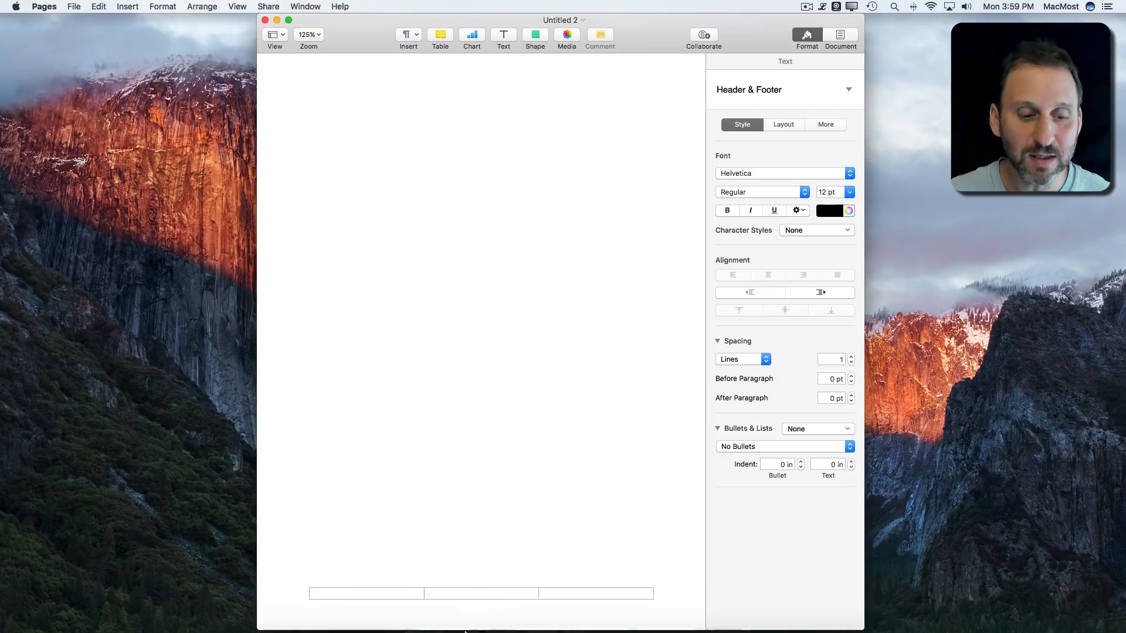
mouse_move(478, 631)
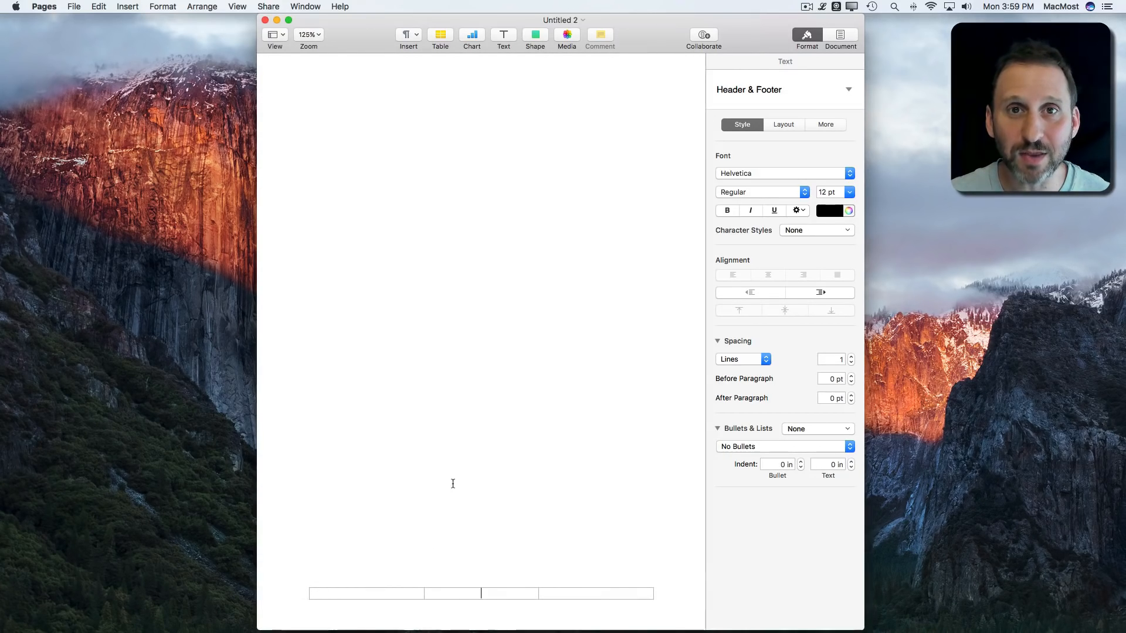
mouse_move(347, 550)
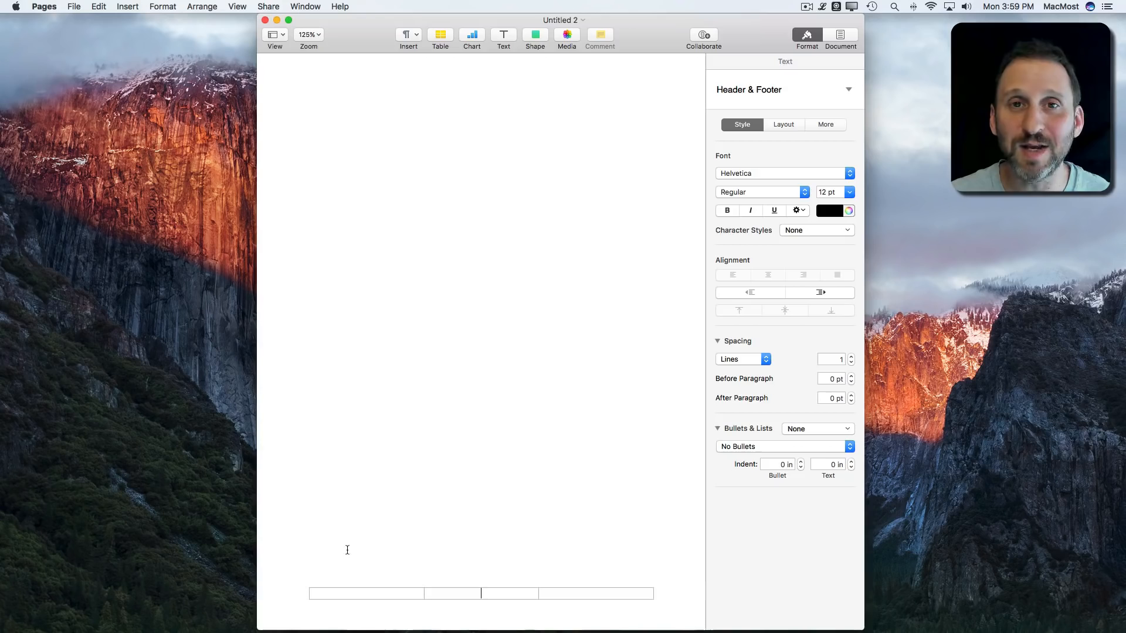
mouse_move(352, 614)
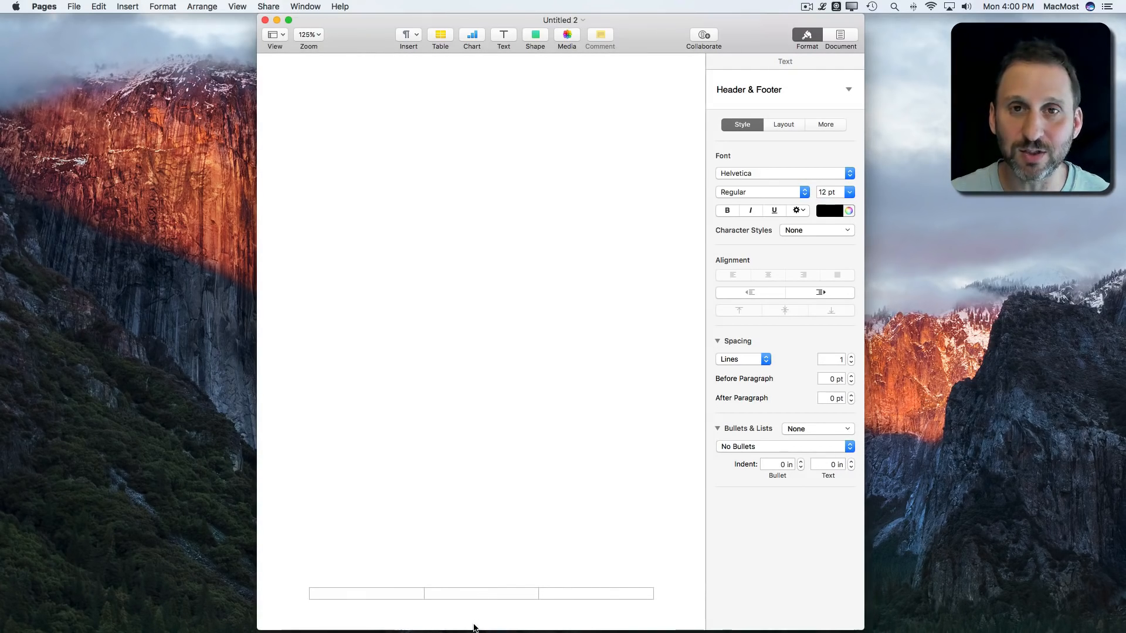
mouse_move(475, 626)
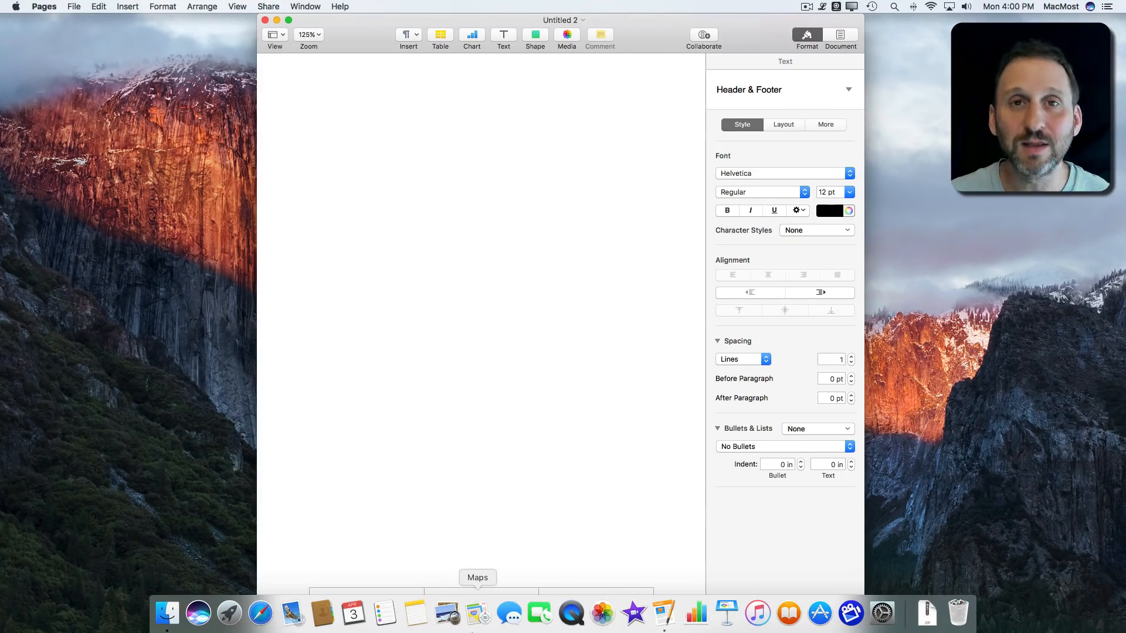
mouse_move(448, 613)
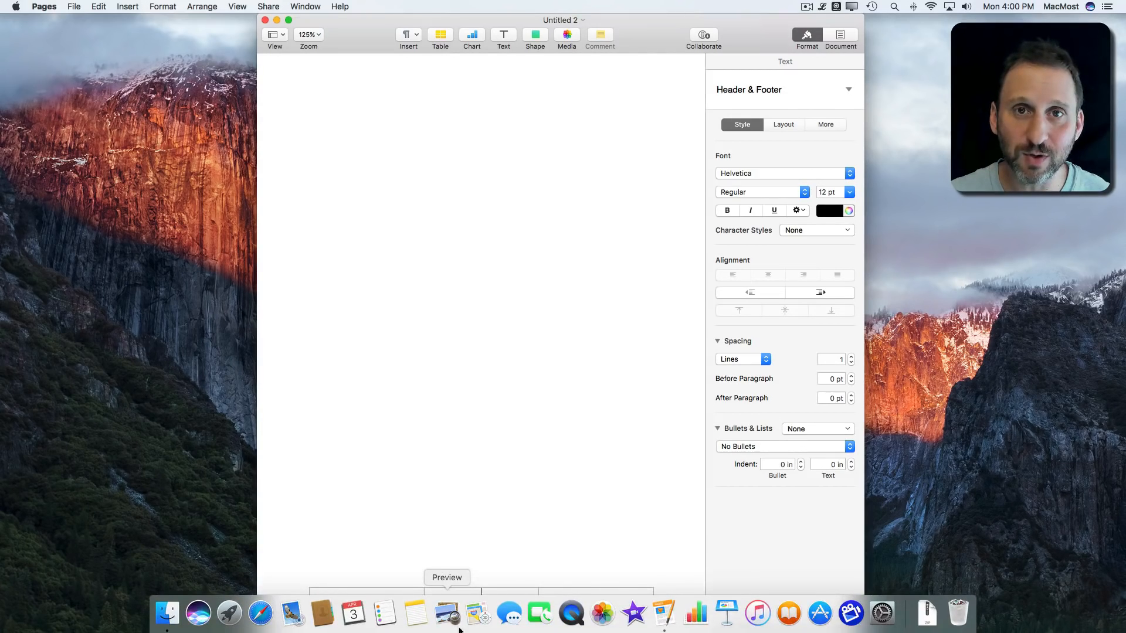
mouse_move(602, 613)
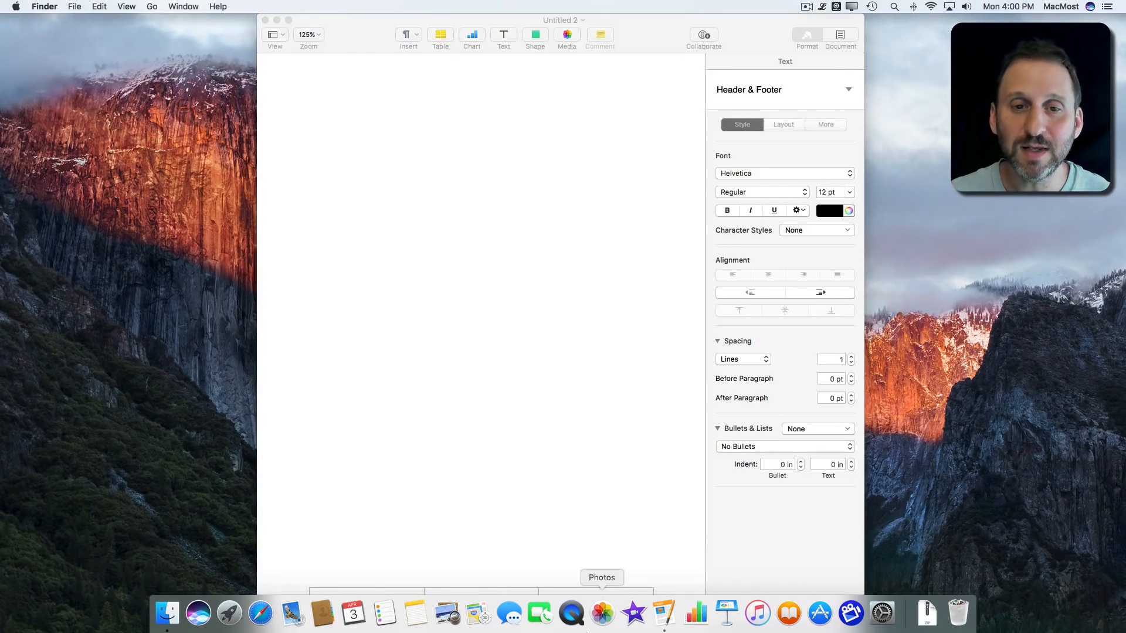
left_click(18, 7)
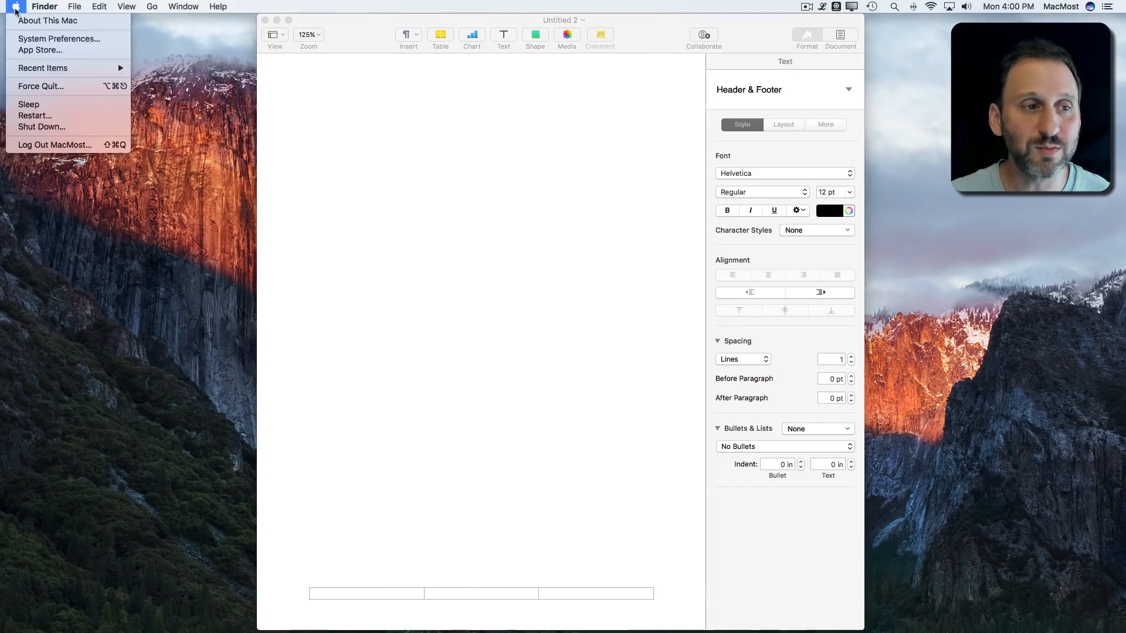
left_click(60, 39)
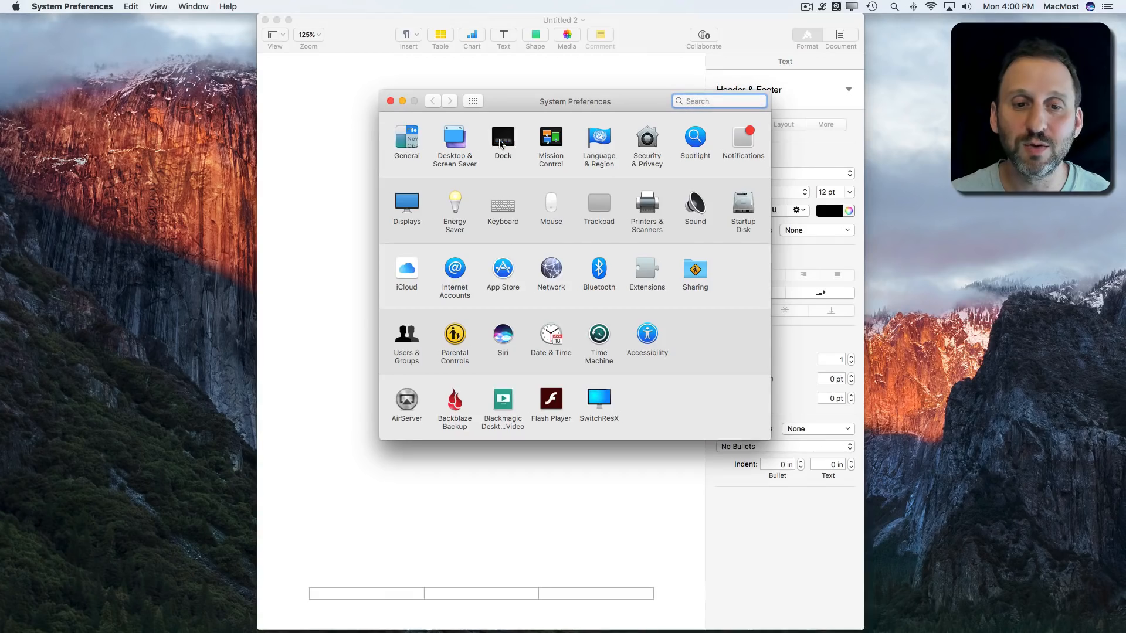
left_click(503, 137)
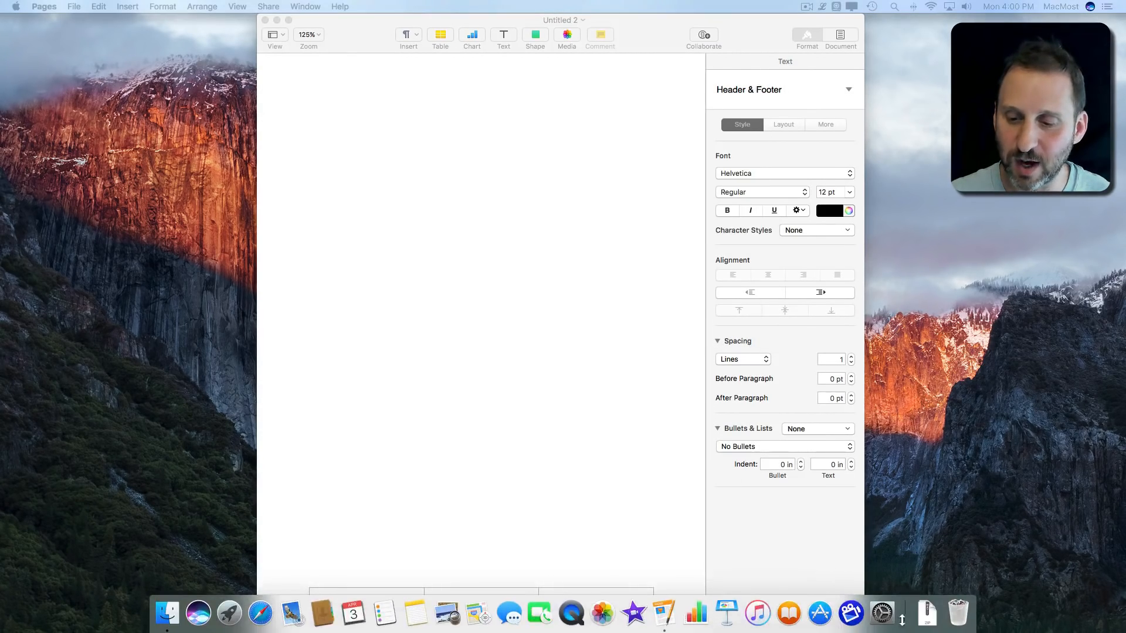
Right-click the Dock divider to show the Dock menu with Turn Hiding Off
right_click(898, 613)
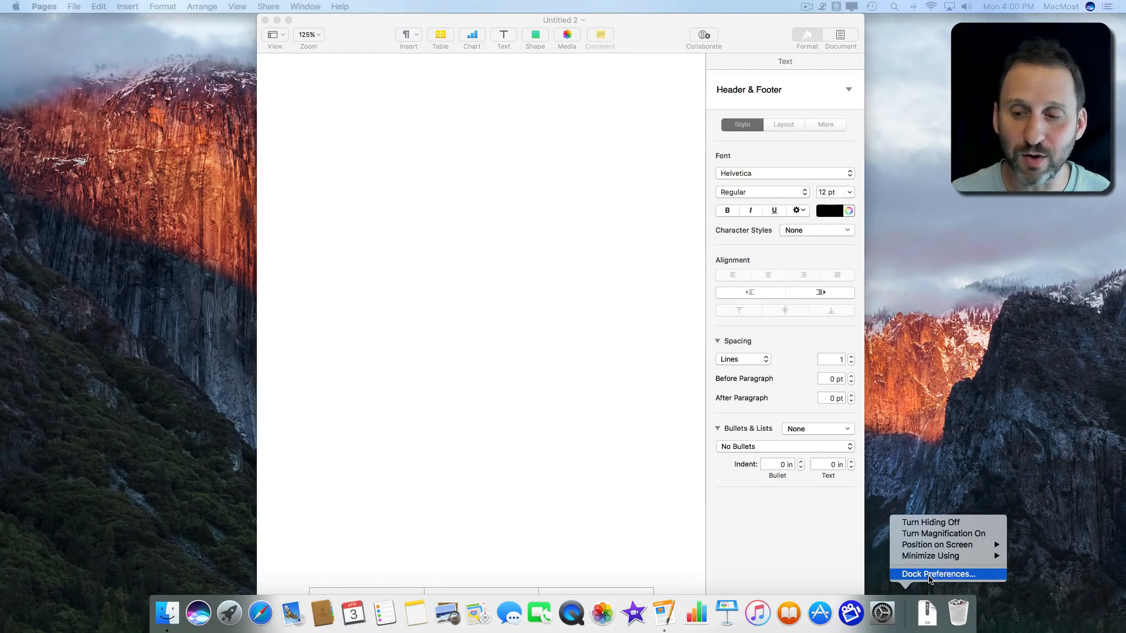
mouse_move(948, 523)
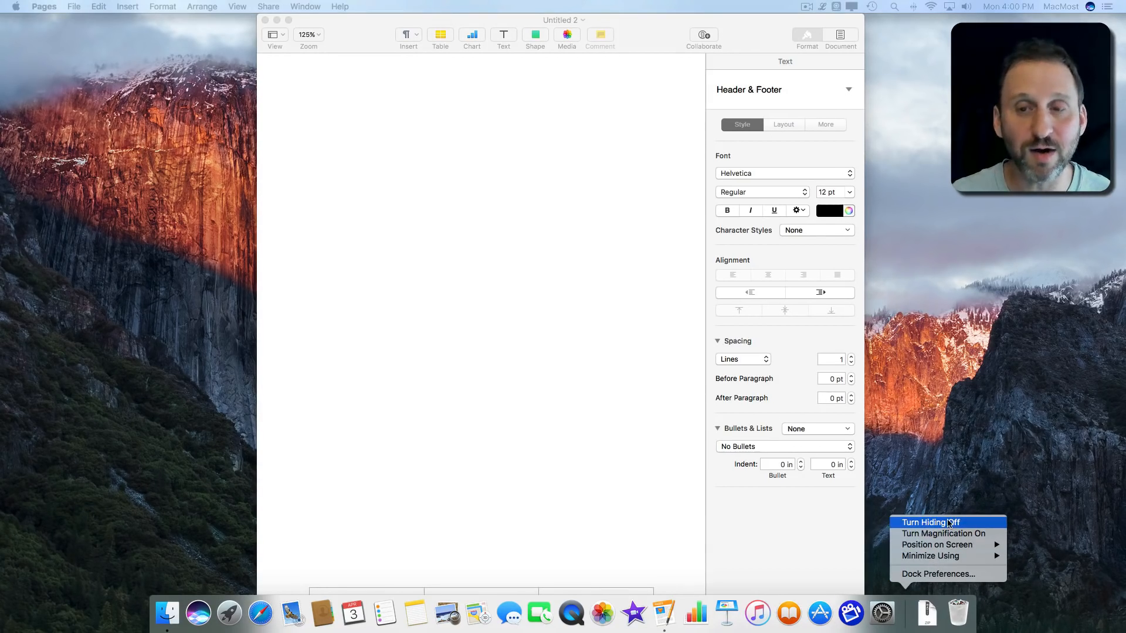